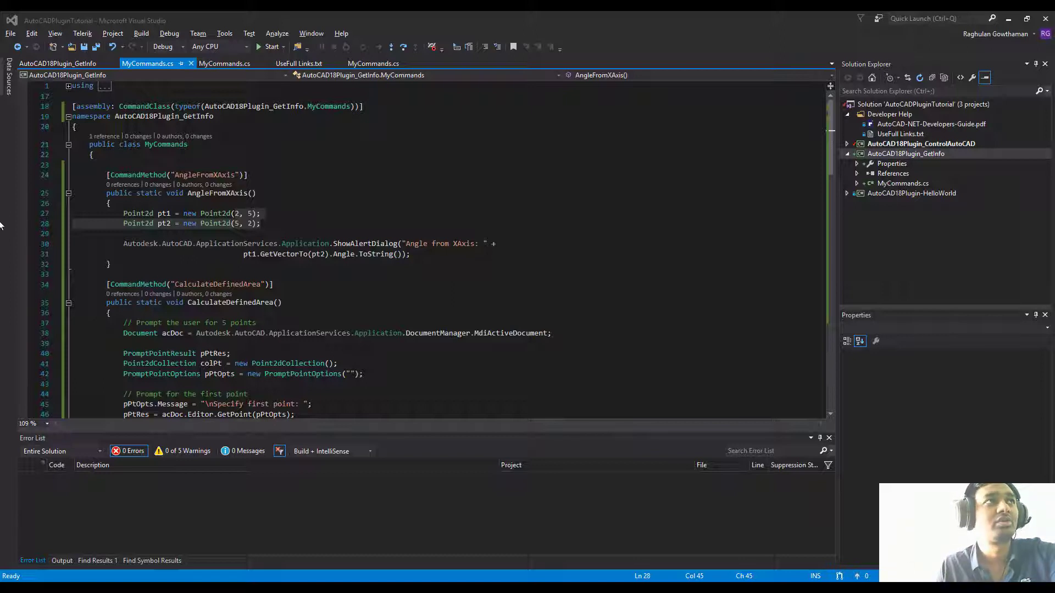
{"action": "mouse_move", "coordinate": [163, 223]}
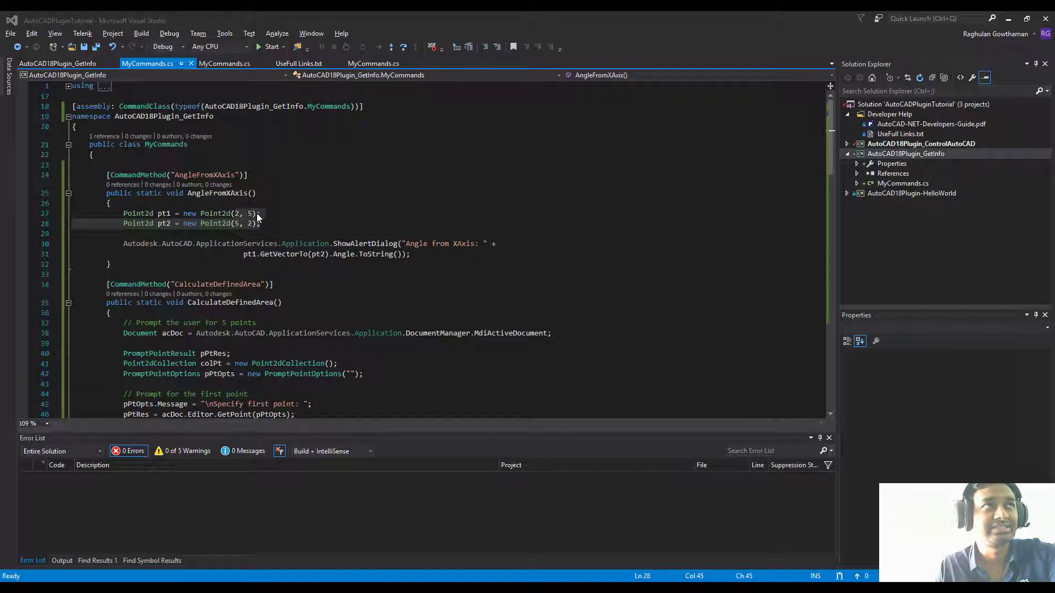
{"action": "mouse_move", "coordinate": [210, 228]}
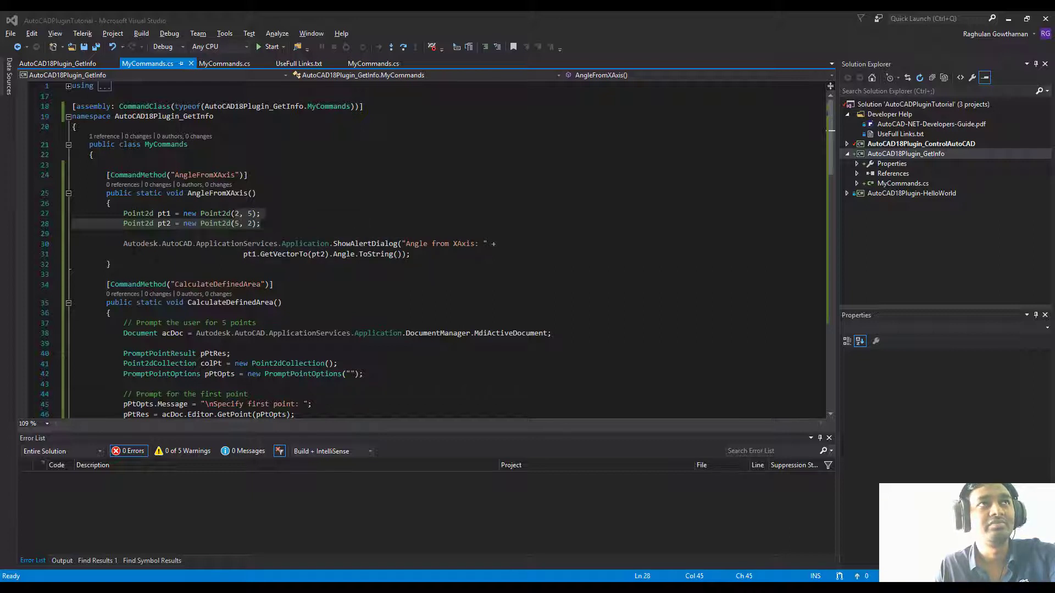
- Walk through the AngleFromXAxis code: pt1, pt2, the vector's Angle property and the ShowAlertDialog call
{"action": "double_click", "coordinate": [250, 254]}
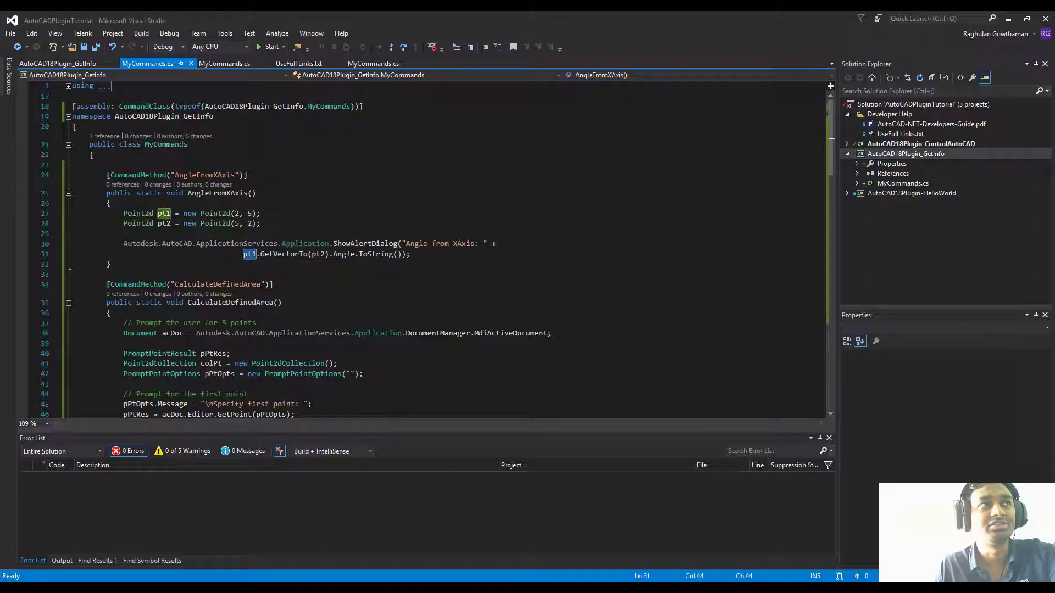
{"action": "double_click", "coordinate": [284, 254]}
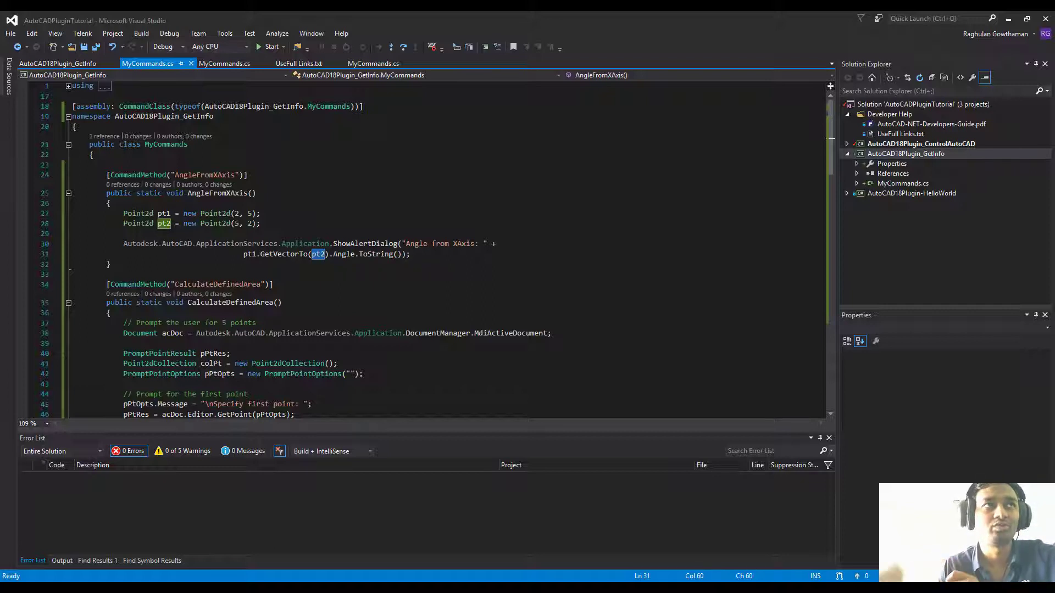
{"action": "left_click", "coordinate": [340, 253]}
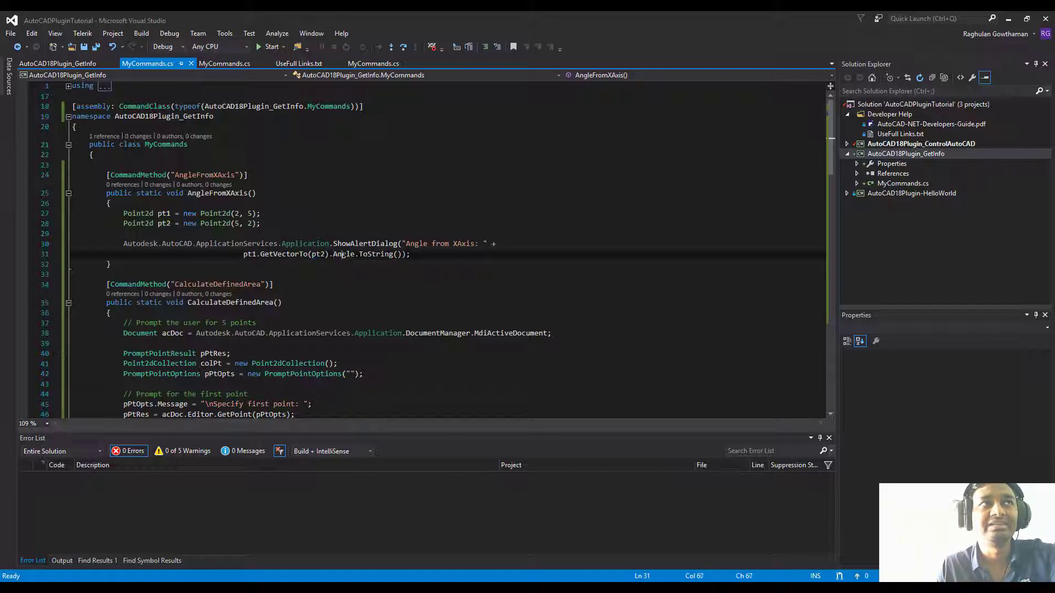
{"action": "double_click", "coordinate": [284, 254]}
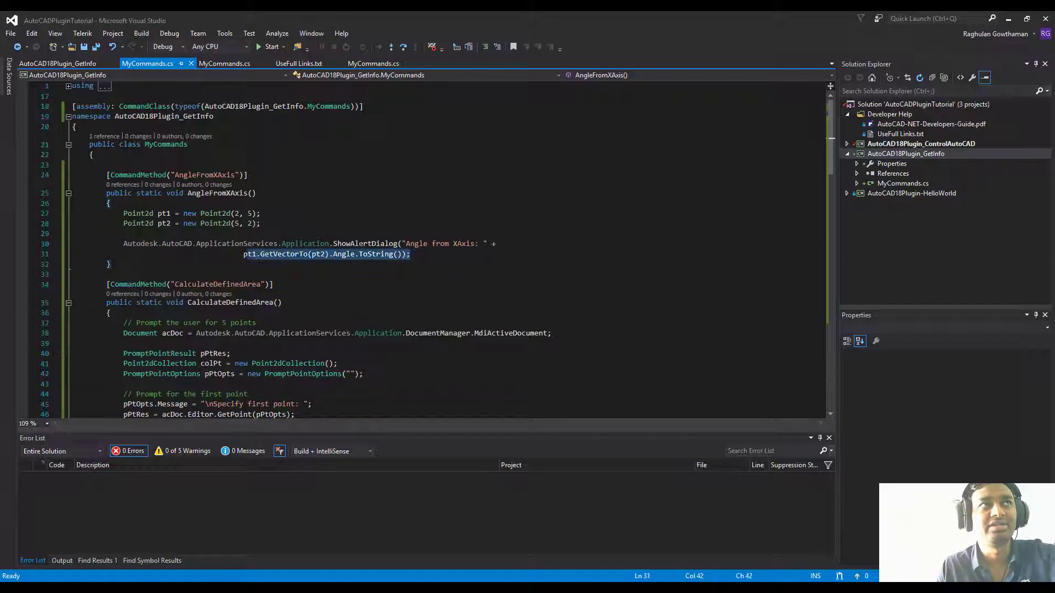
{"action": "double_click", "coordinate": [364, 244]}
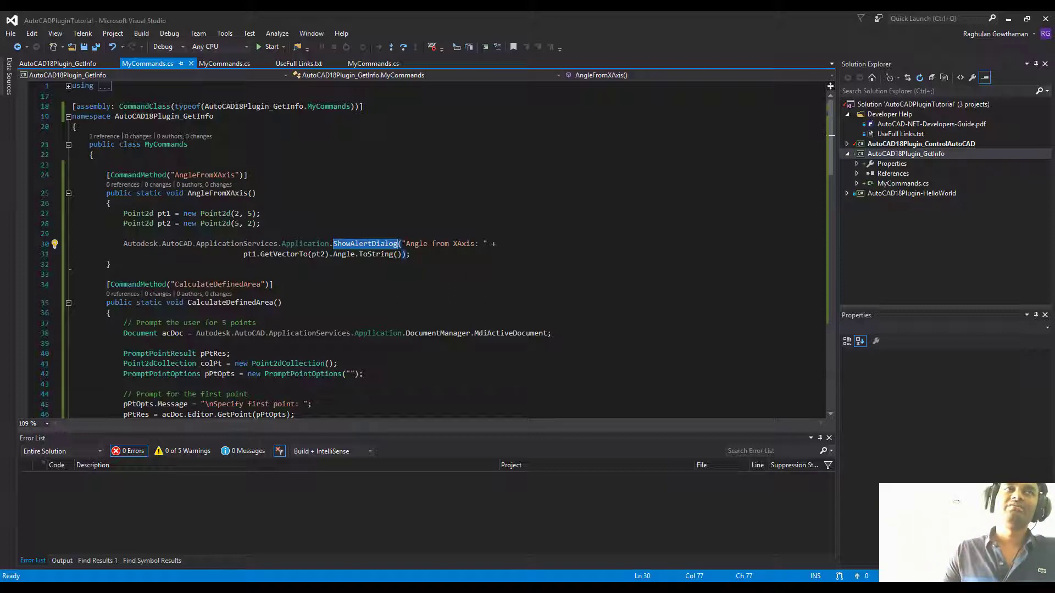
{"action": "mouse_move", "coordinate": [365, 242]}
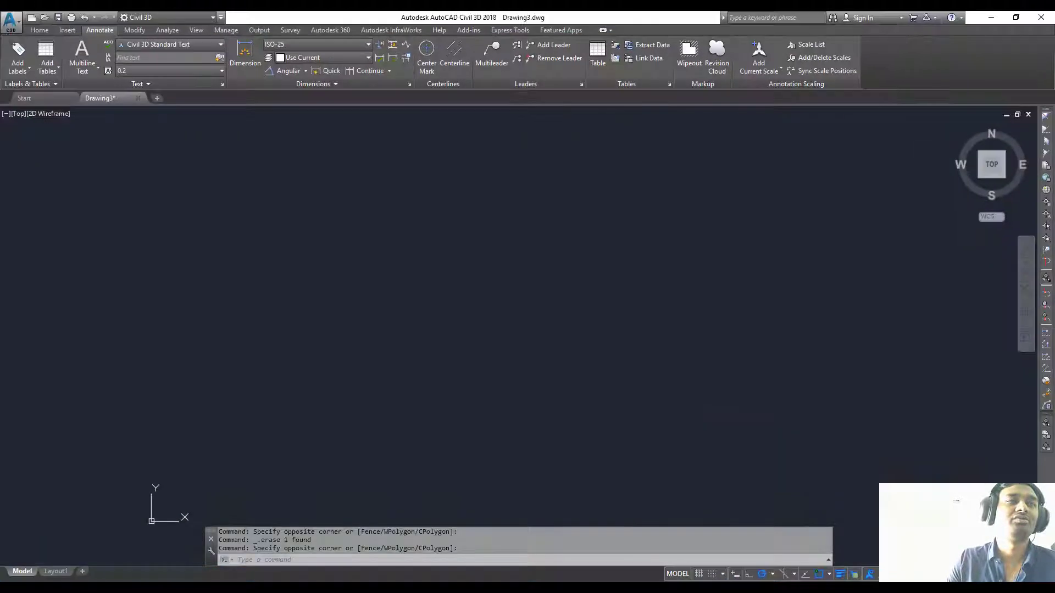
{"action": "mouse_move", "coordinate": [329, 329]}
{"action": "type", "text": "NETLOAD"}
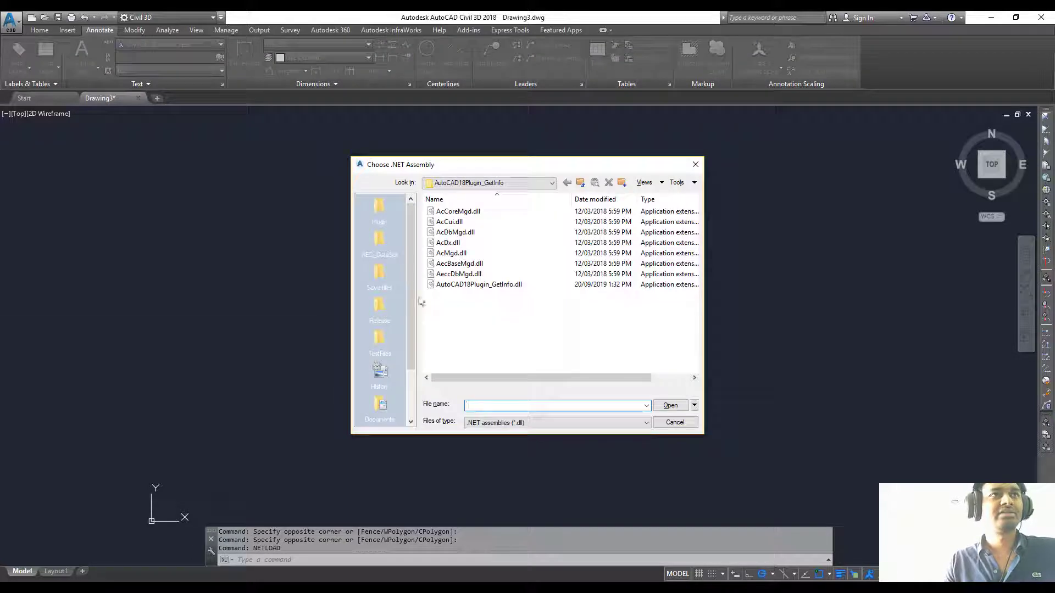
- NETLOAD AutoCAD18Plugin_GetInfo.dll and run ANGLEFROMXAXIS to get the angle alert
{"action": "left_click", "coordinate": [478, 284]}
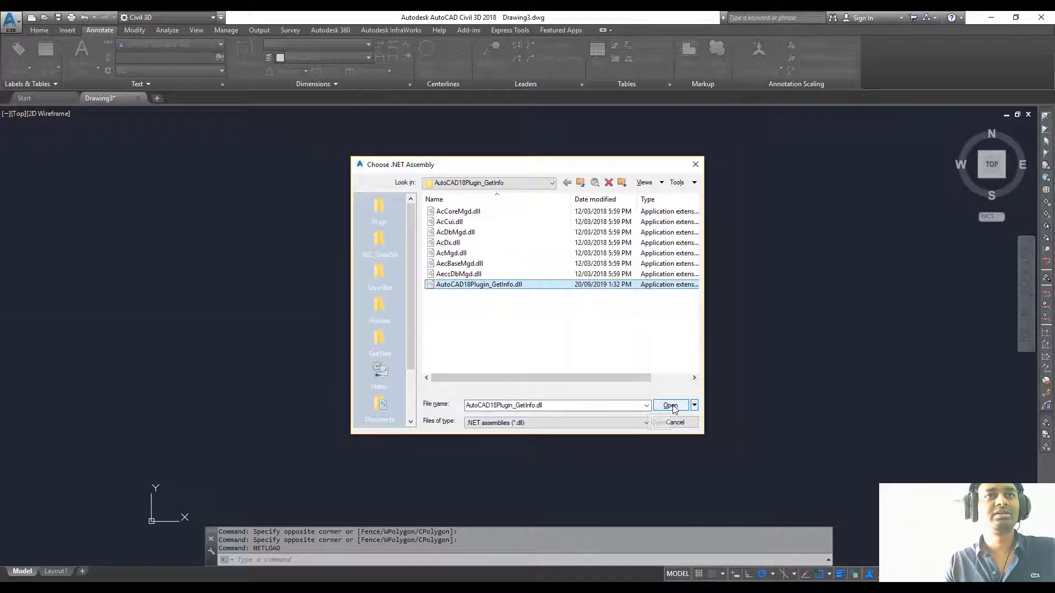
{"action": "left_click", "coordinate": [670, 405]}
{"action": "type", "text": "ang"}
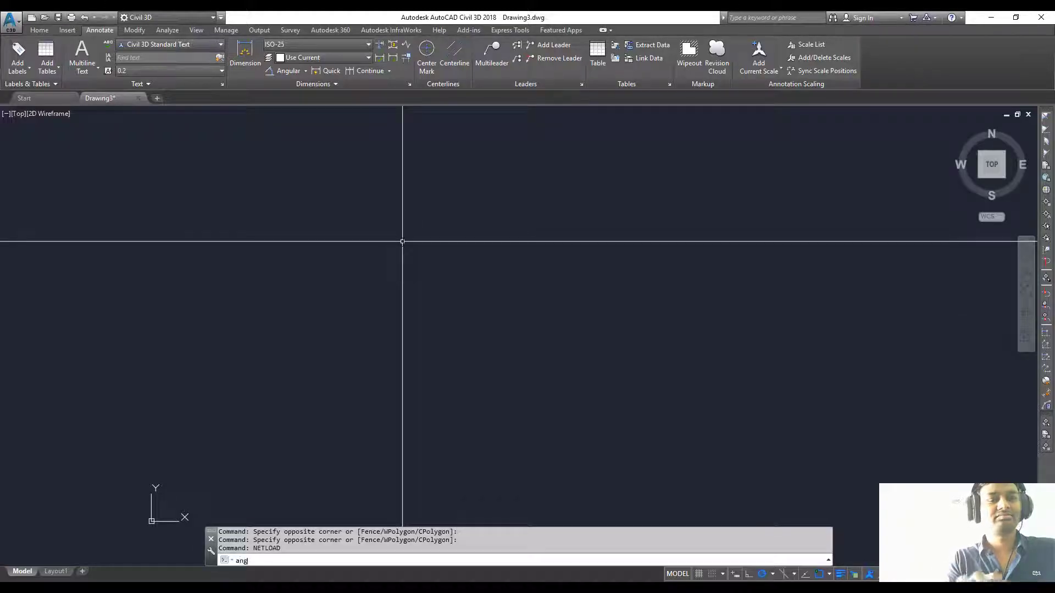
{"action": "type", "text": "lefromxaxis"}
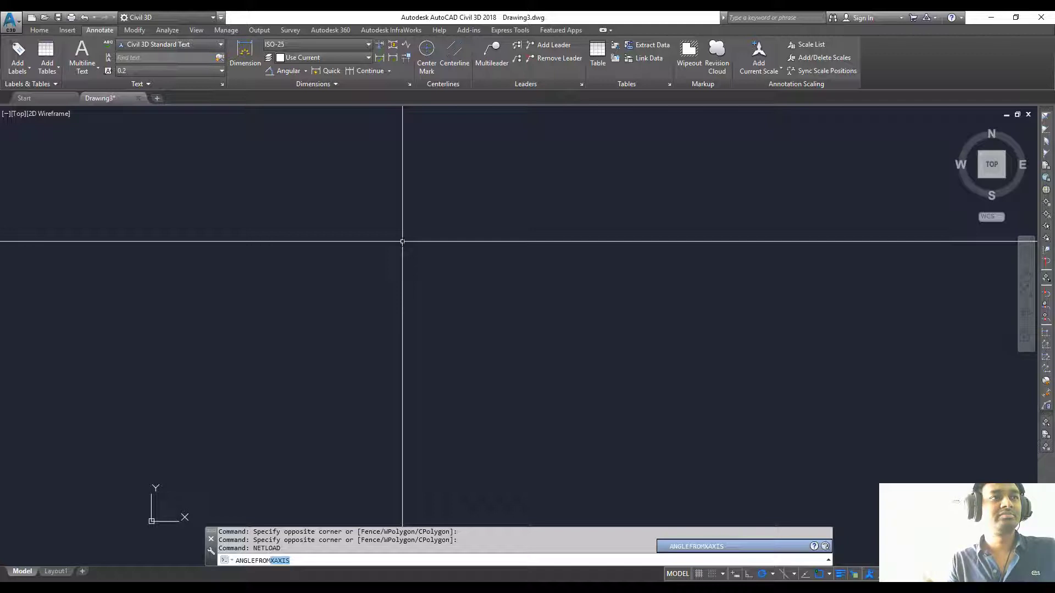
{"action": "key", "text": "Return"}
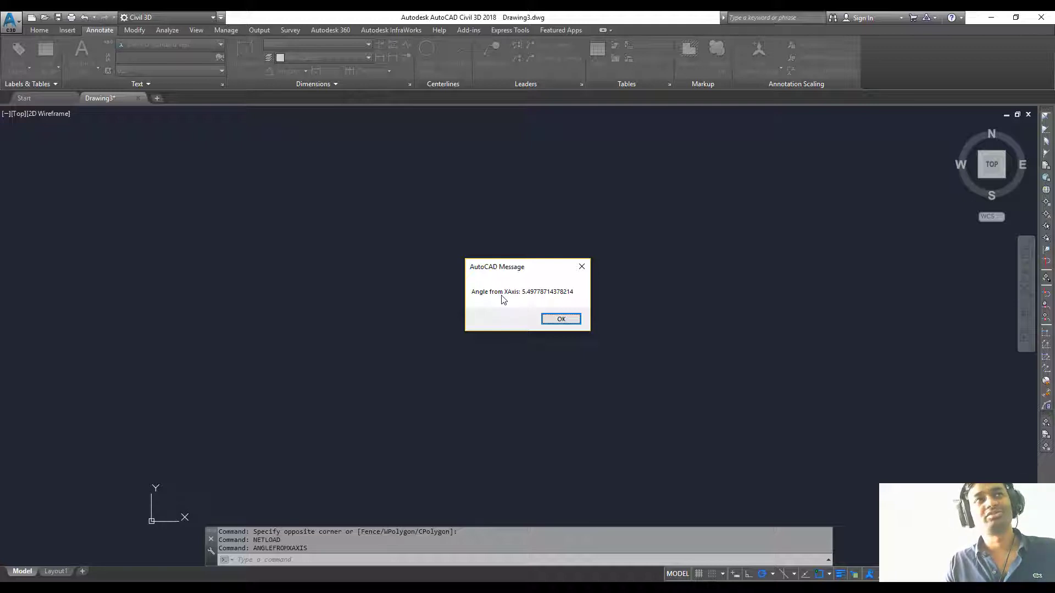
{"action": "mouse_move", "coordinate": [543, 308]}
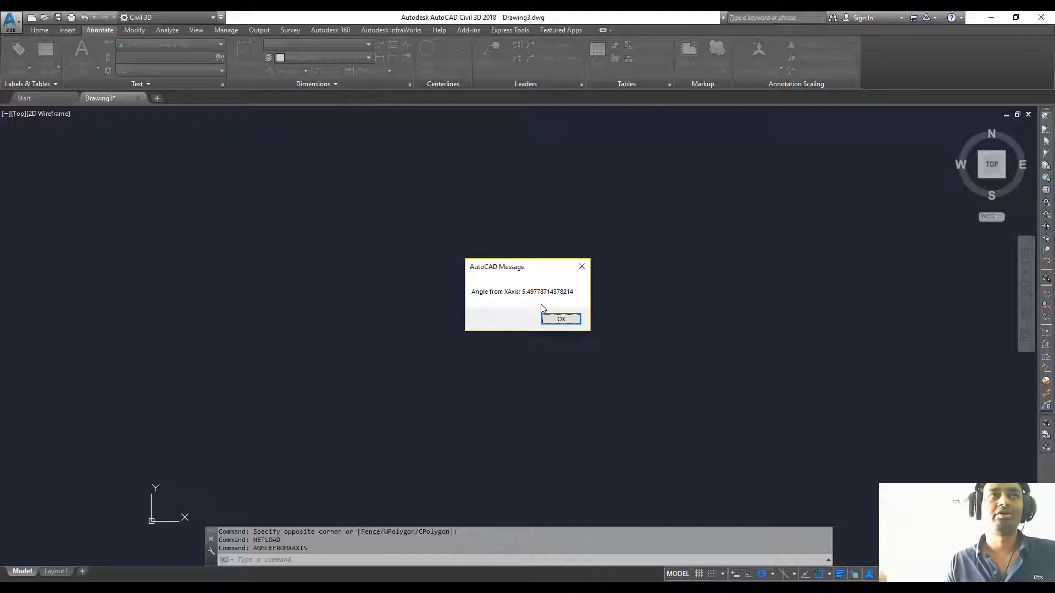
{"action": "mouse_move", "coordinate": [494, 298]}
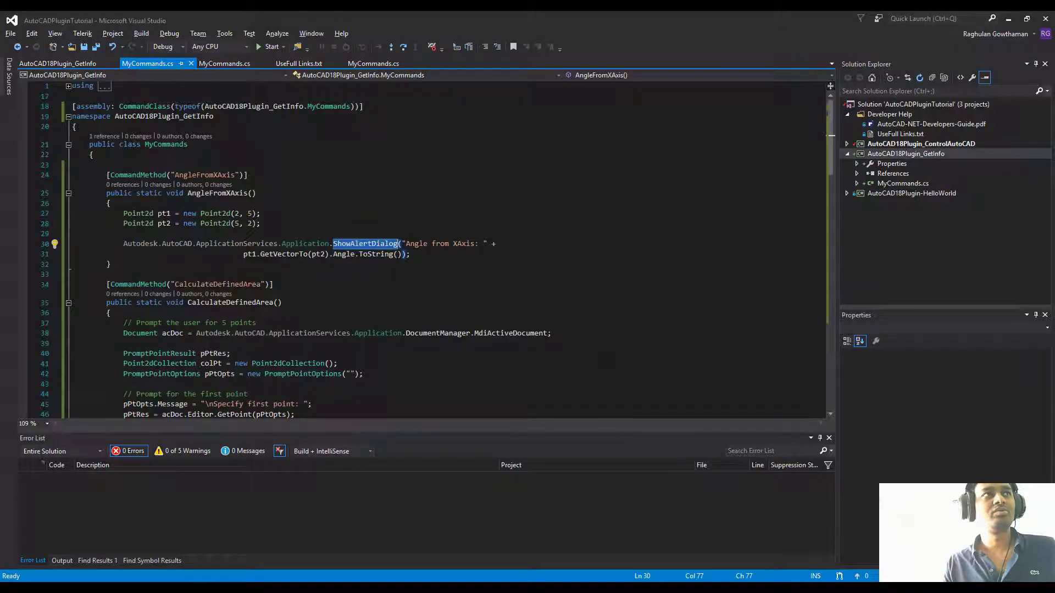
{"action": "scroll", "scroll_direction": "down", "scroll_amount": 3}
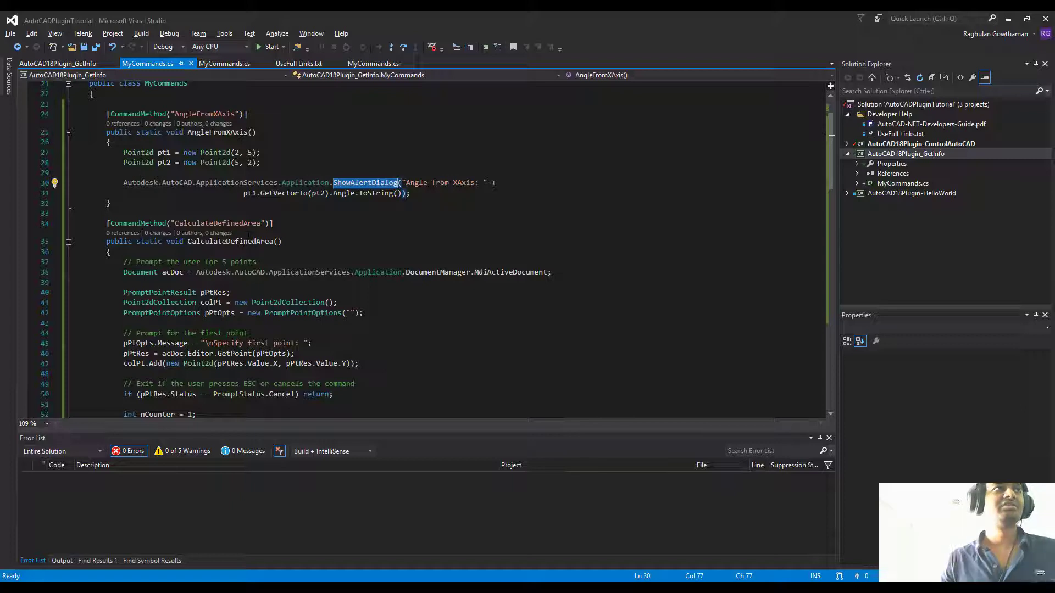
{"action": "scroll", "scroll_direction": "down", "scroll_amount": 3}
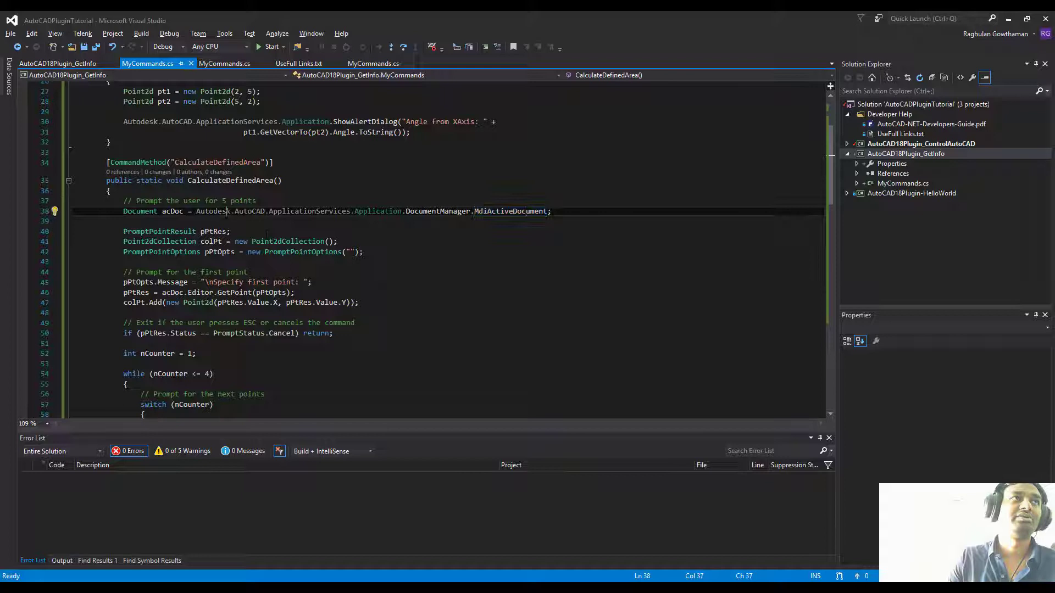
{"action": "double_click", "coordinate": [377, 211]}
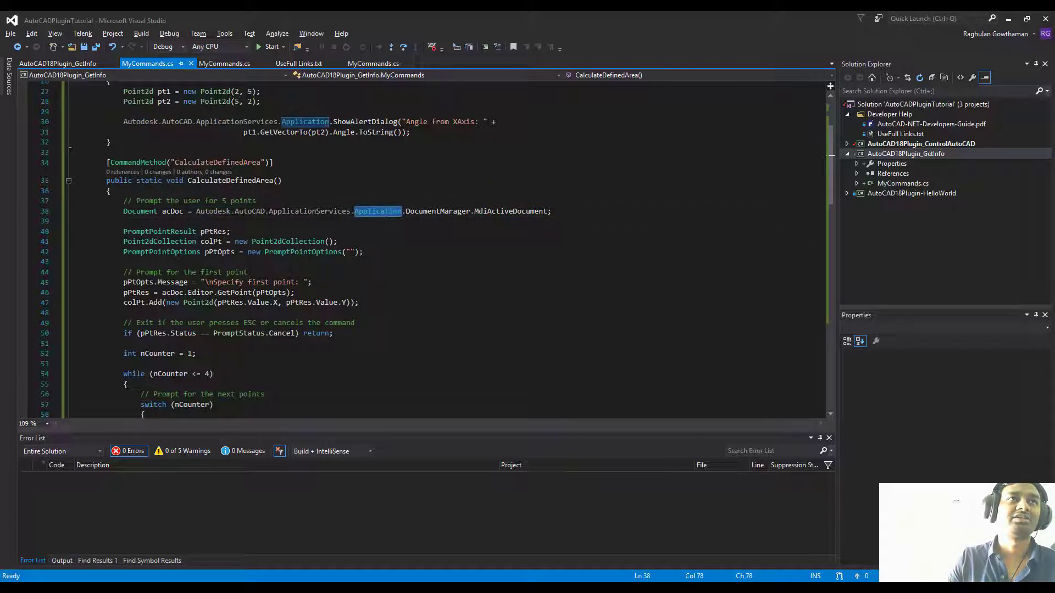
{"action": "double_click", "coordinate": [511, 211]}
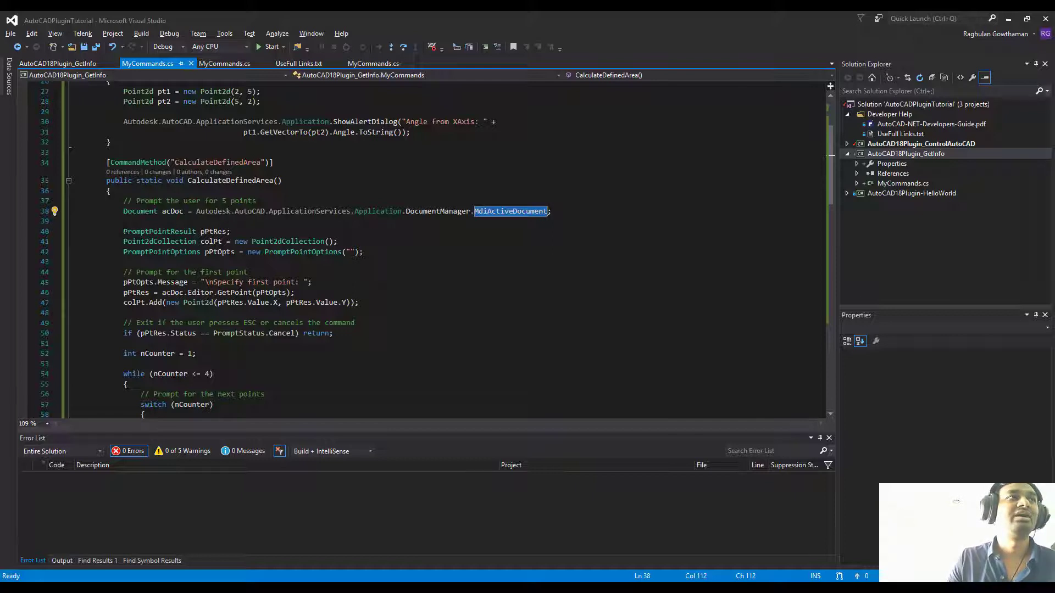
{"action": "left_click", "coordinate": [361, 302]}
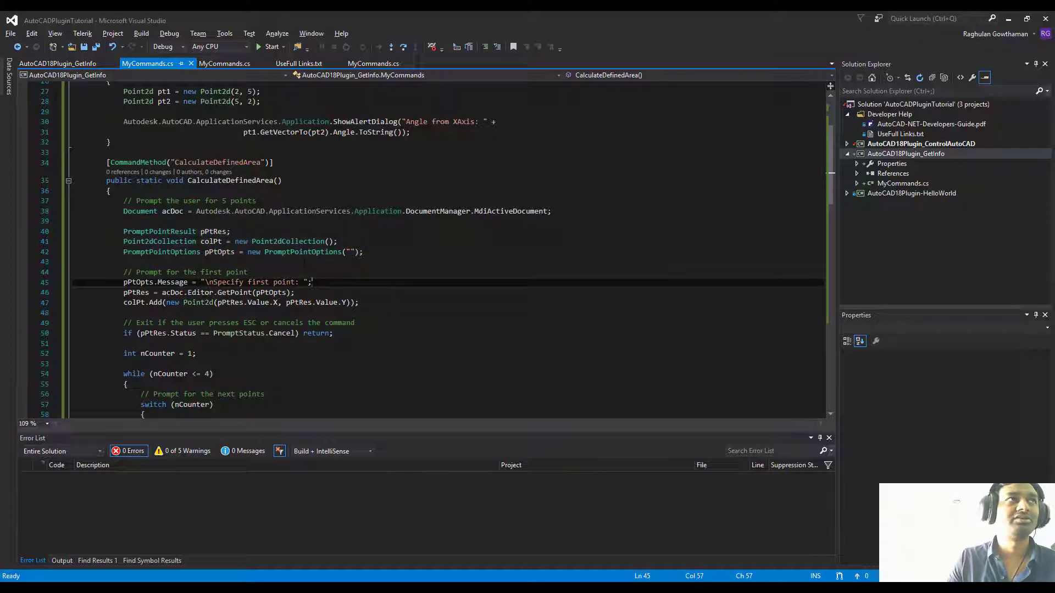
{"action": "double_click", "coordinate": [212, 231]}
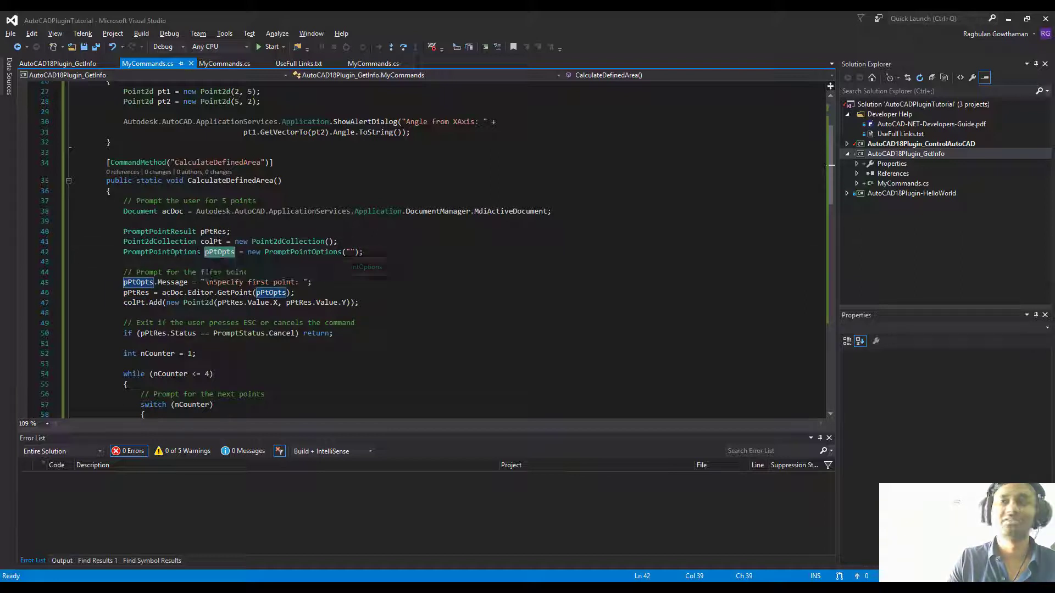
{"action": "scroll", "scroll_direction": "down", "scroll_amount": 3}
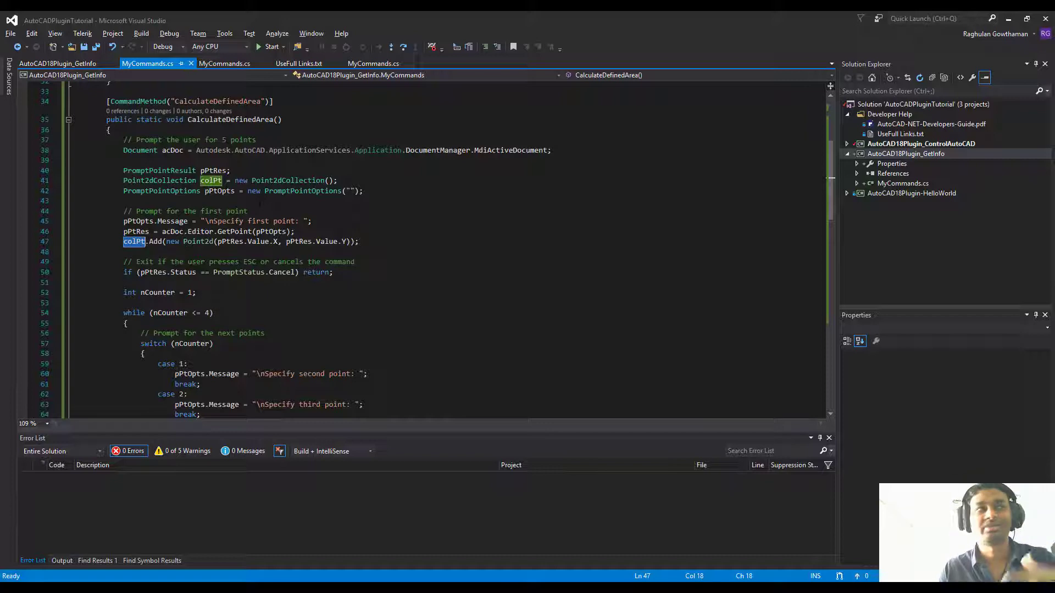
{"action": "scroll", "scroll_direction": "down", "scroll_amount": 3}
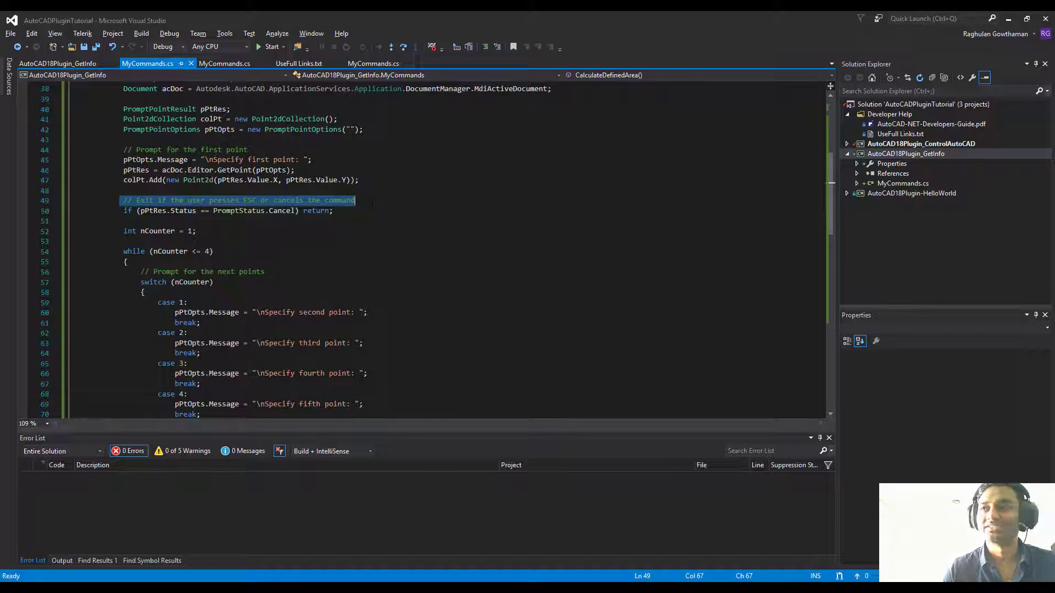
{"action": "mouse_move", "coordinate": [170, 251]}
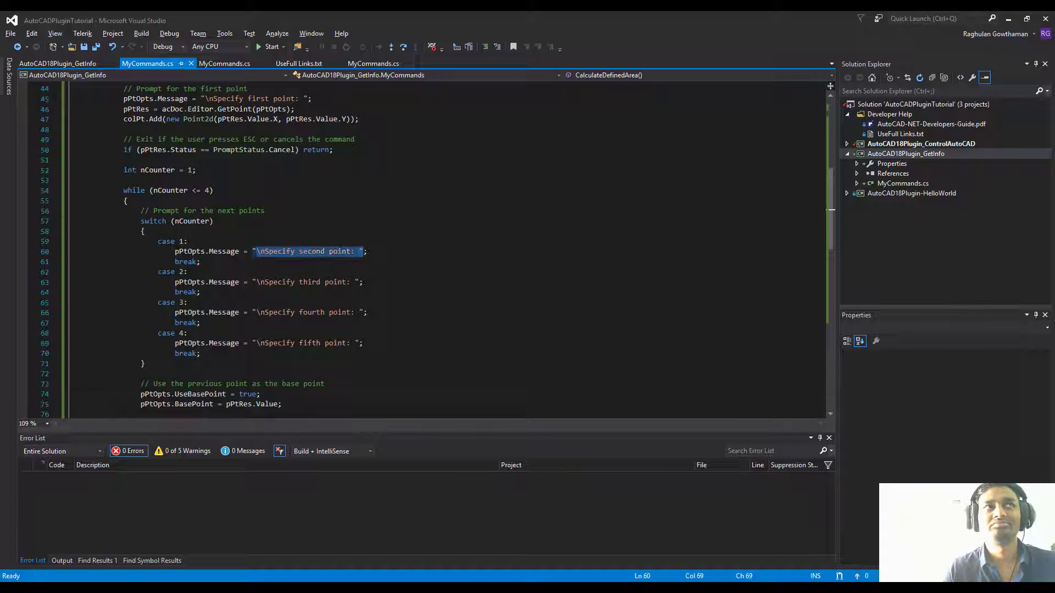
{"action": "scroll", "scroll_direction": "down", "scroll_amount": 3}
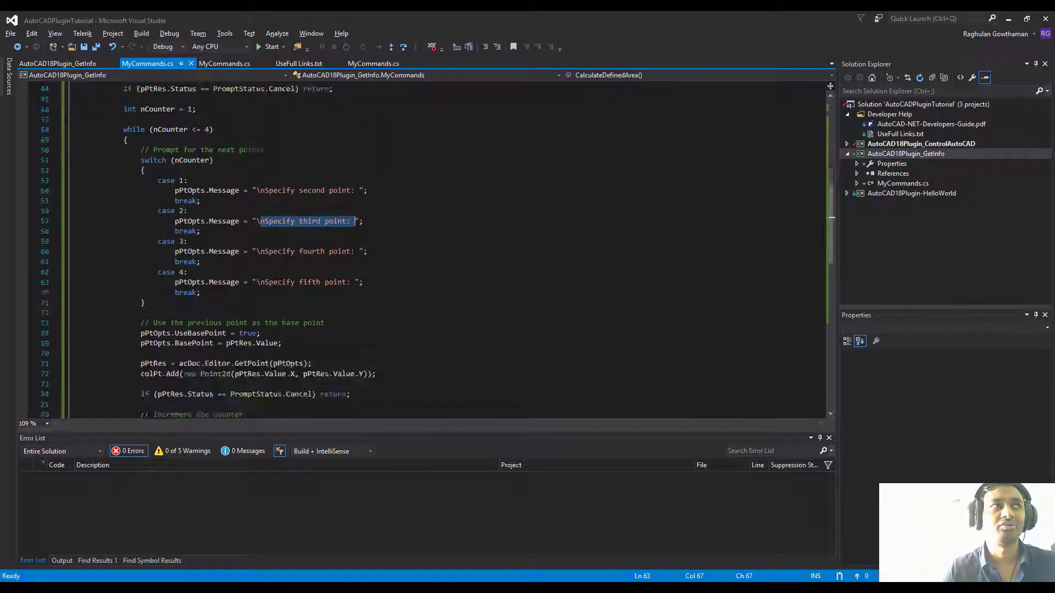
{"action": "scroll", "scroll_direction": "down", "scroll_amount": 3}
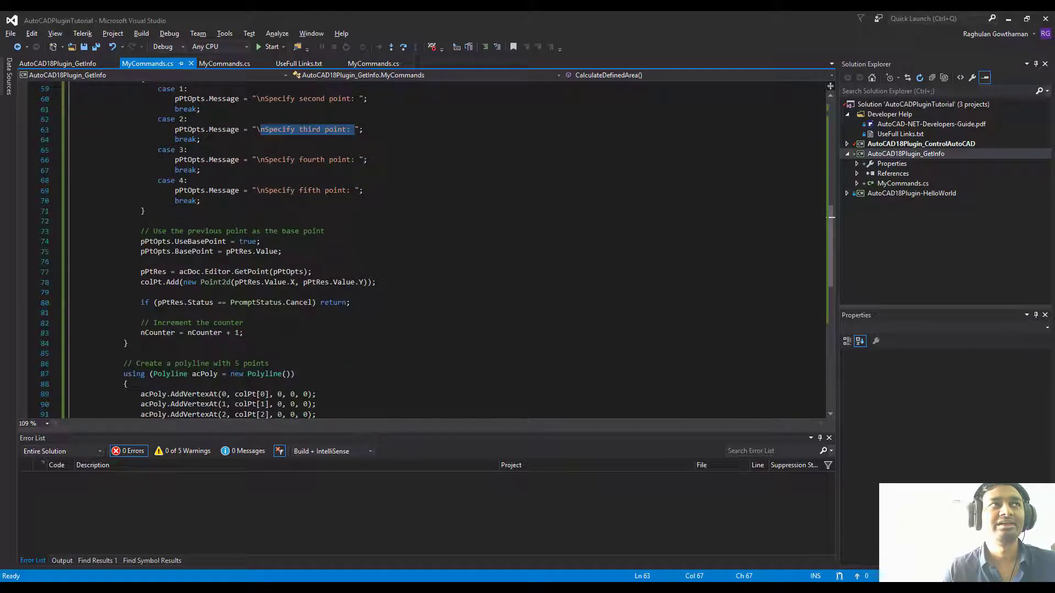
{"action": "scroll", "scroll_direction": "up", "scroll_amount": 3}
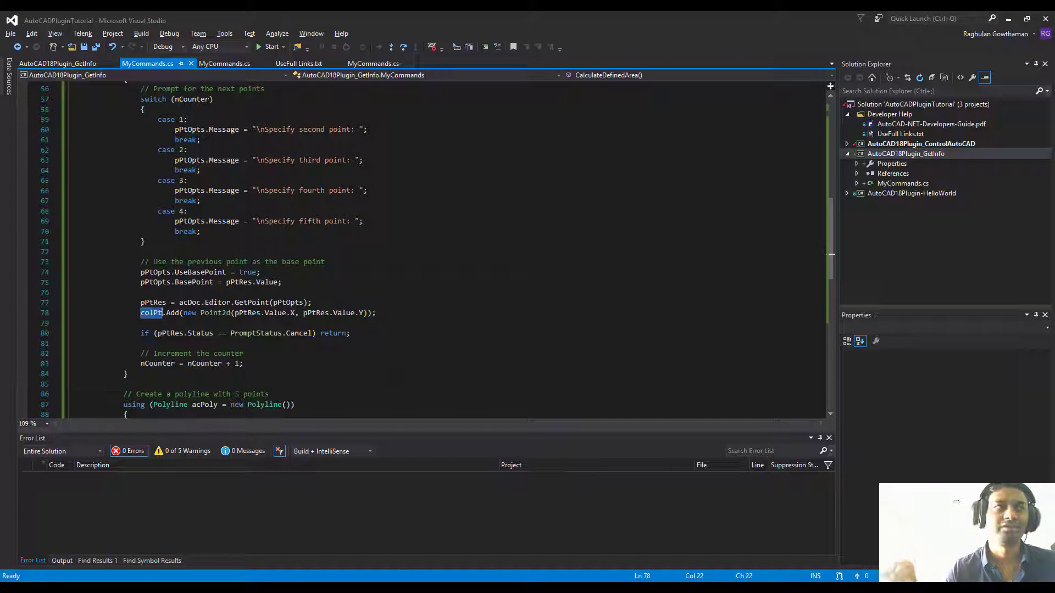
{"action": "scroll", "scroll_direction": "down", "scroll_amount": 3}
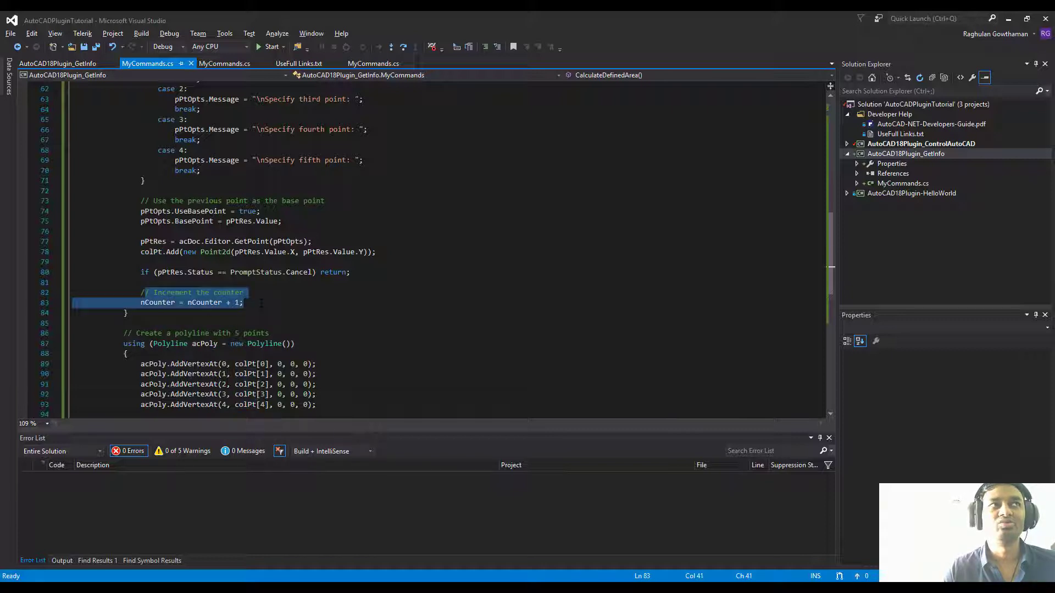
{"action": "scroll", "scroll_direction": "up", "scroll_amount": 3}
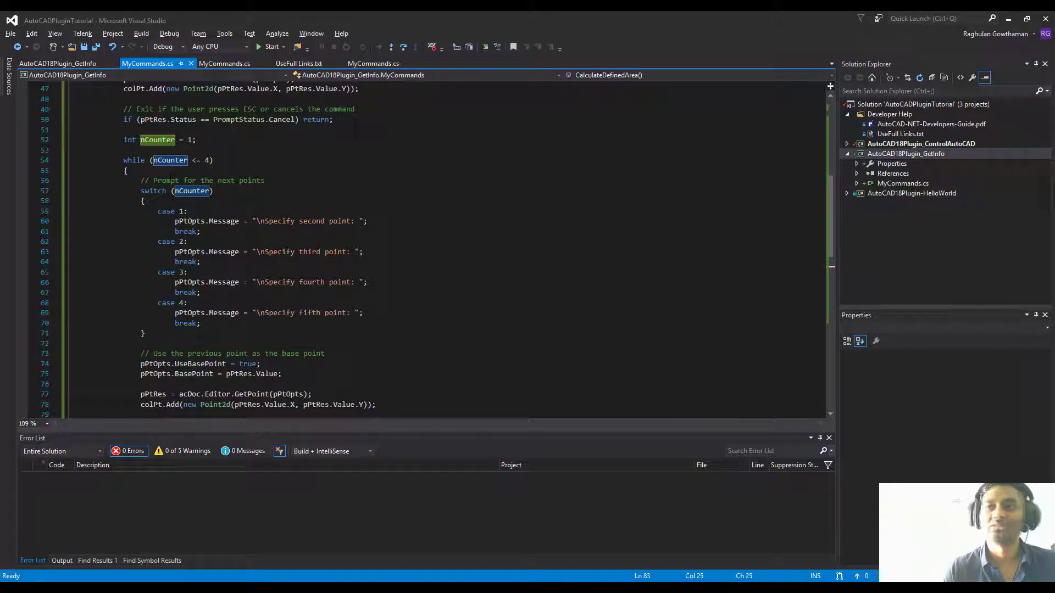
{"action": "scroll", "scroll_direction": "down", "scroll_amount": 3}
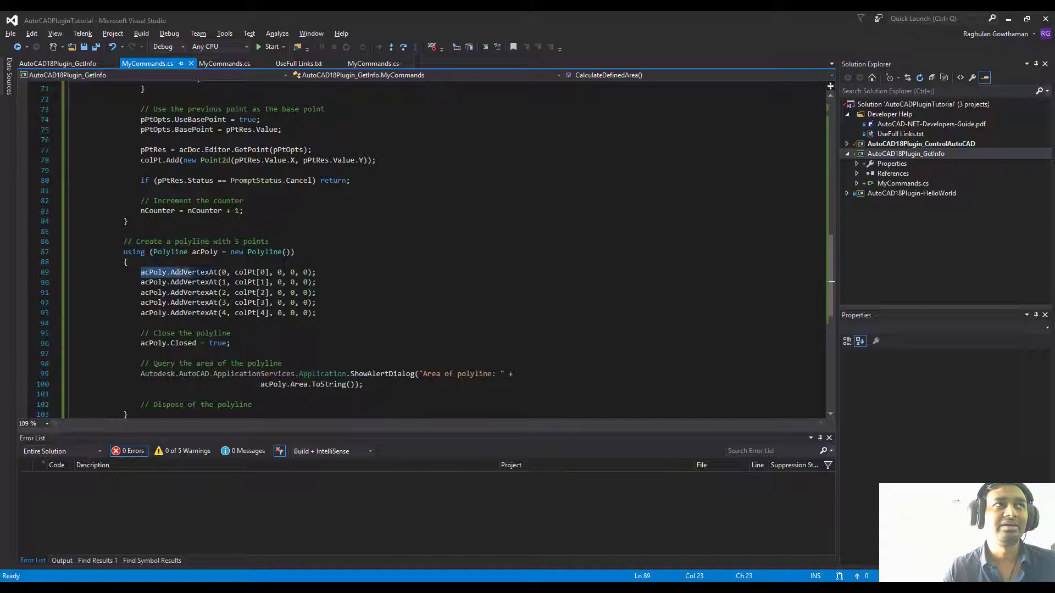
{"action": "double_click", "coordinate": [245, 272]}
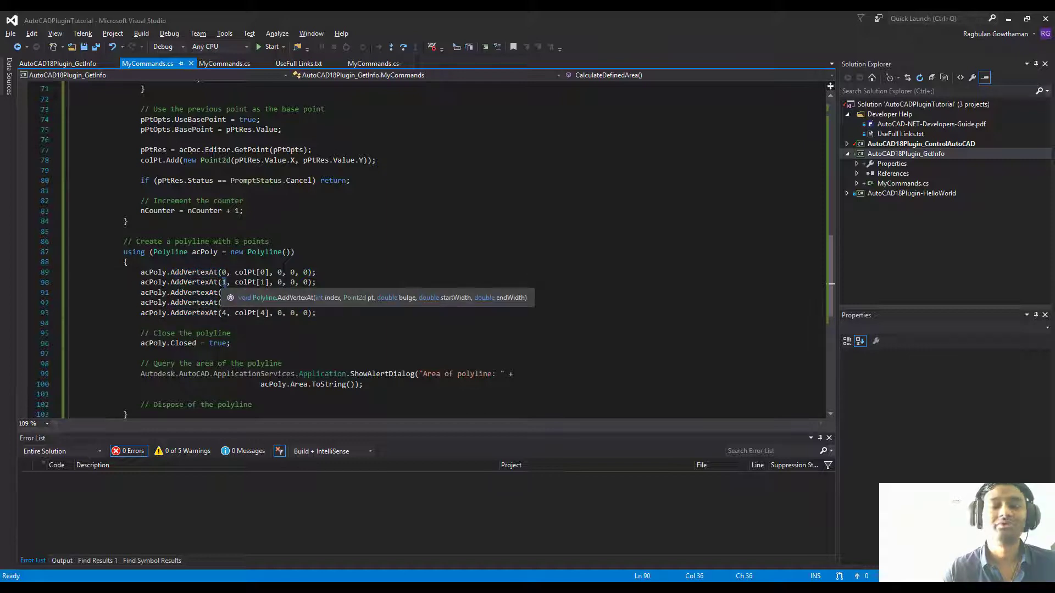
{"action": "mouse_move", "coordinate": [225, 282]}
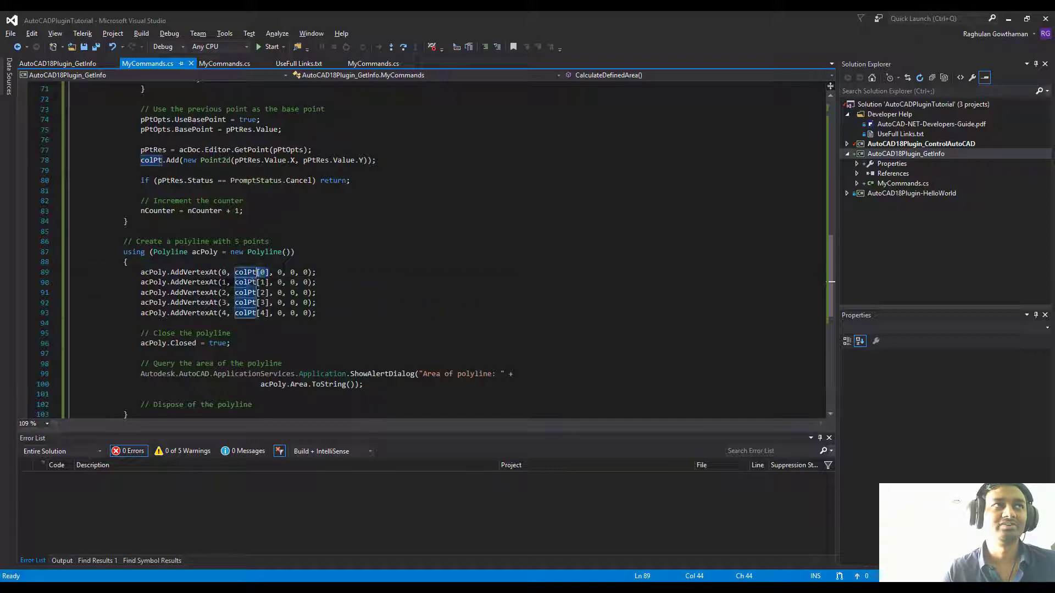
{"action": "left_click", "coordinate": [258, 282]}
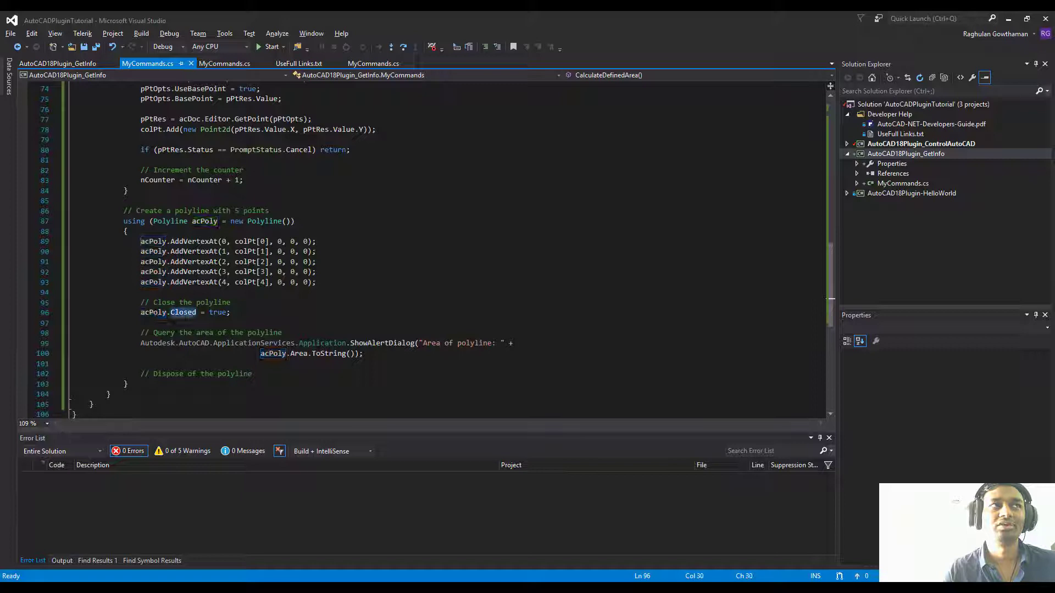
{"action": "double_click", "coordinate": [183, 312]}
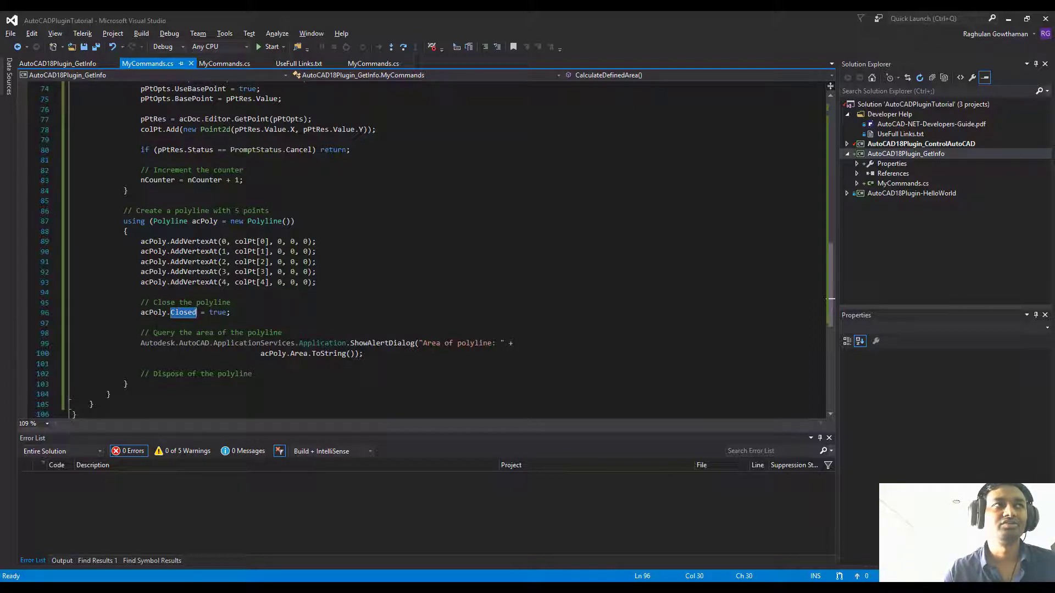
{"action": "scroll", "scroll_direction": "down", "scroll_amount": 3}
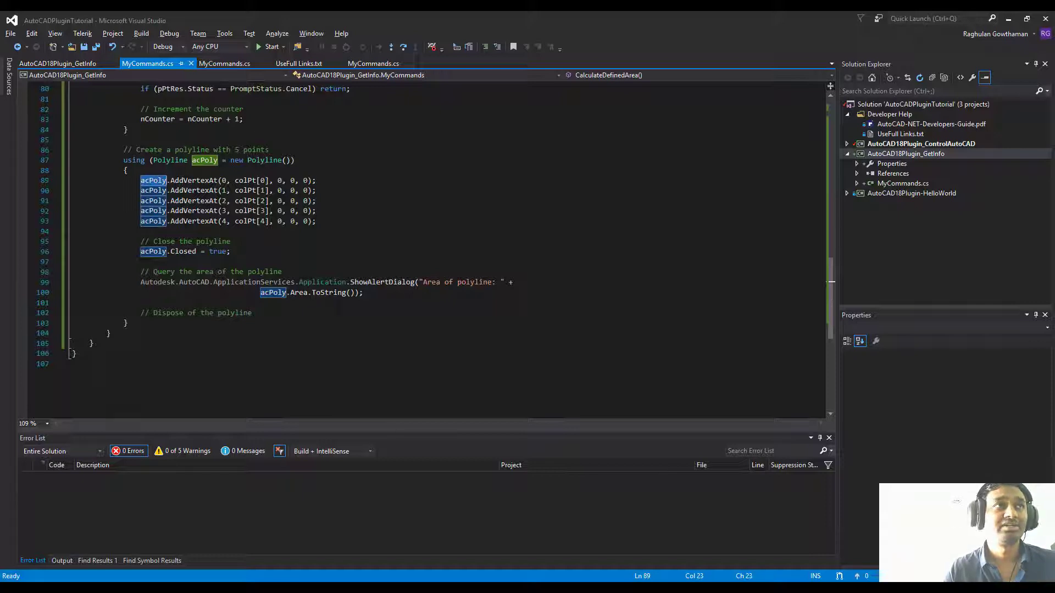
{"action": "double_click", "coordinate": [299, 293]}
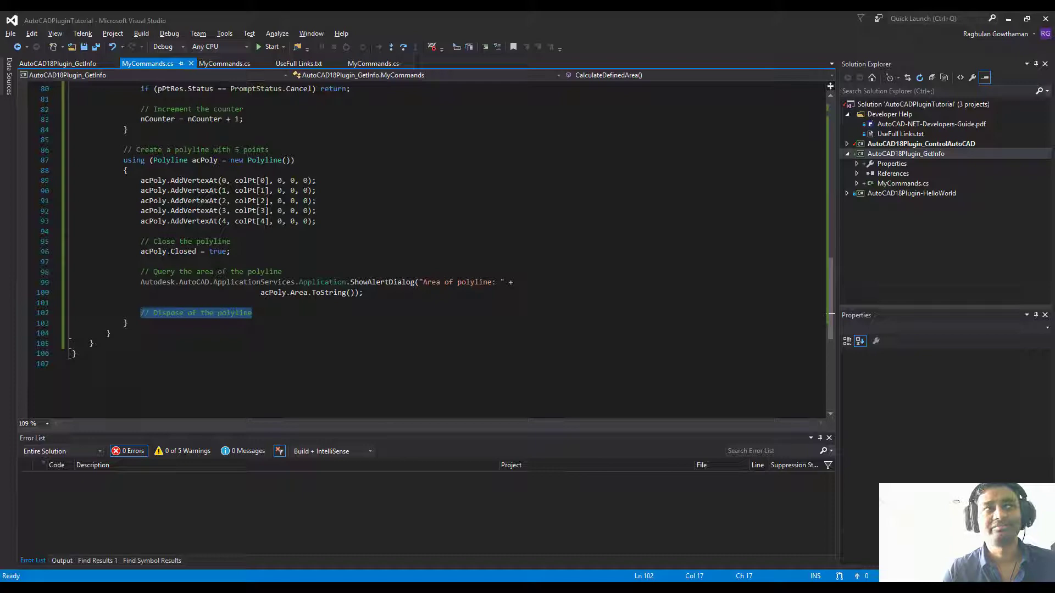
{"action": "scroll", "scroll_direction": "up", "scroll_amount": 3}
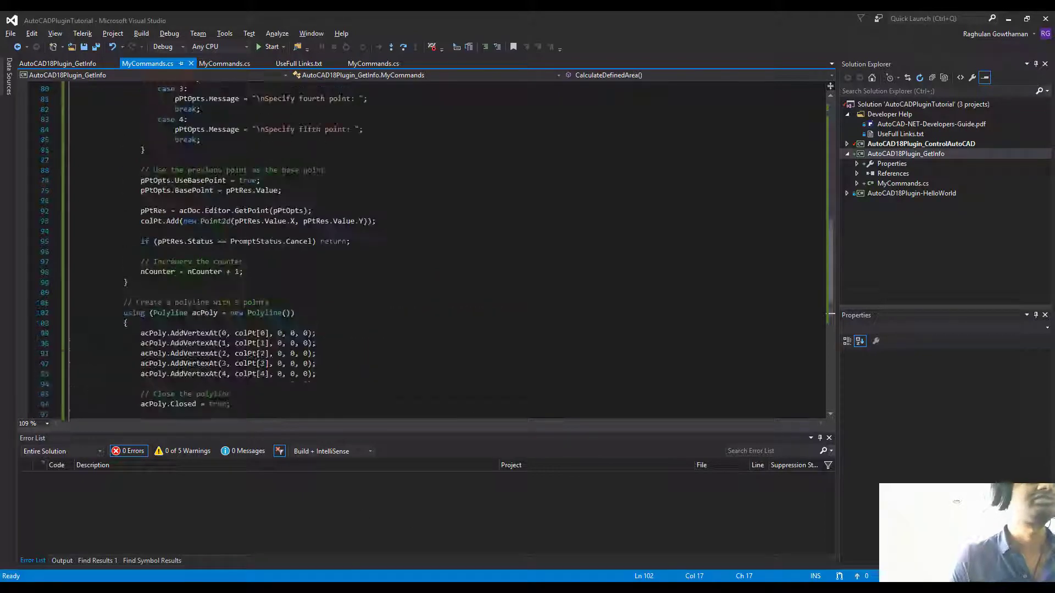
{"action": "scroll", "scroll_direction": "up", "scroll_amount": 3}
{"action": "type", "text": "CALCULAT"}
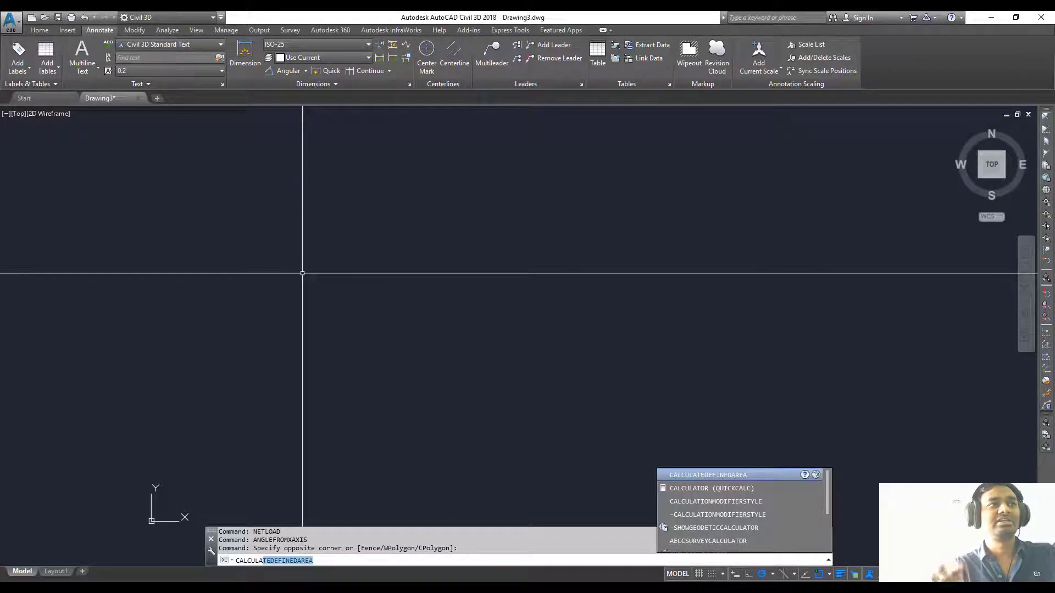
- Run CALCULATEDEFINEDAREA on five picked points and dismiss the polyline area alert
{"action": "key", "text": "Return"}
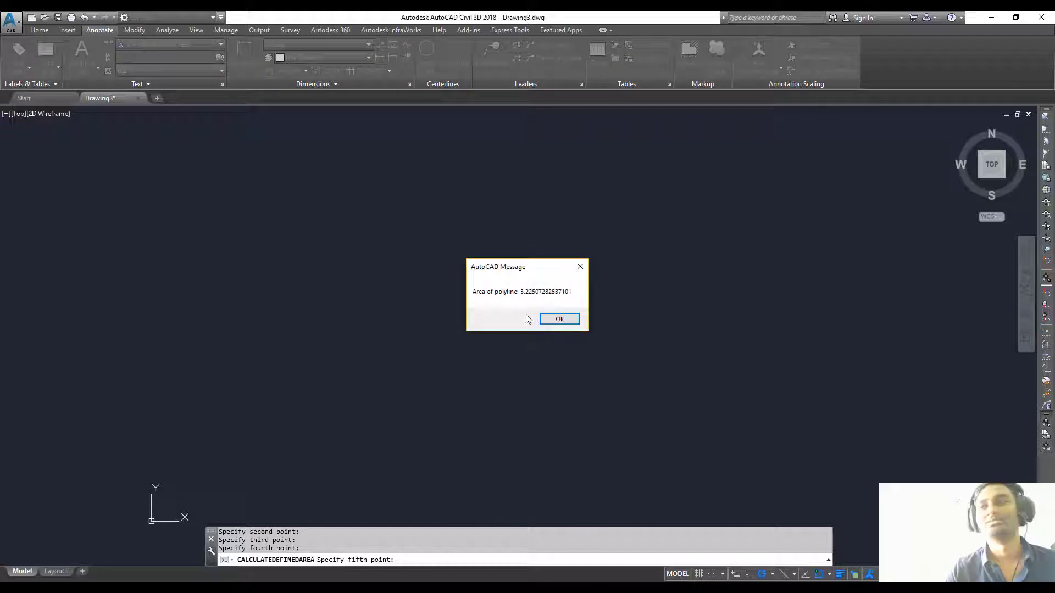
{"action": "mouse_move", "coordinate": [477, 301]}
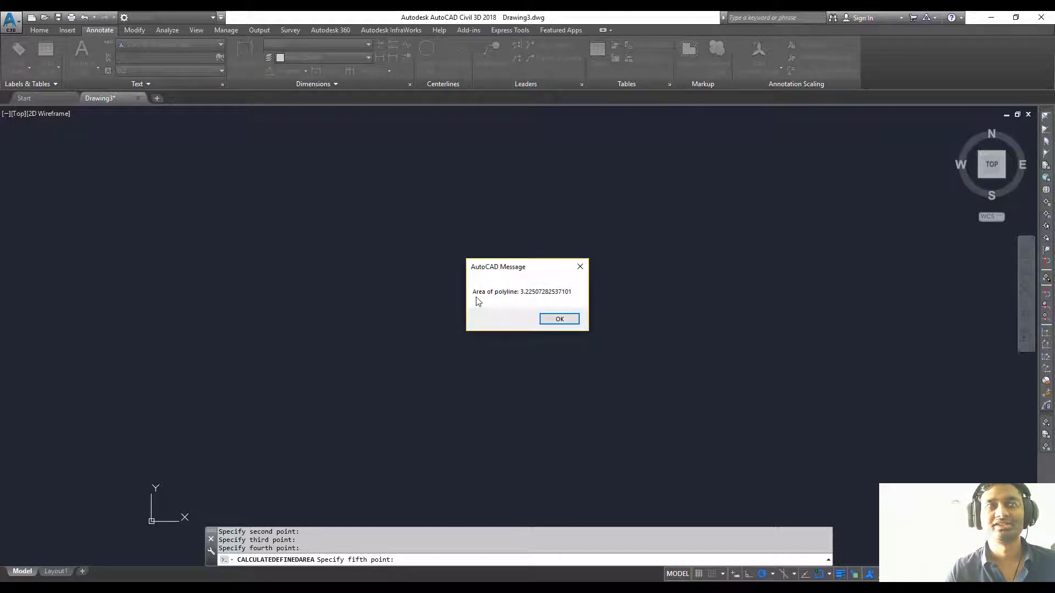
{"action": "mouse_move", "coordinate": [532, 299]}
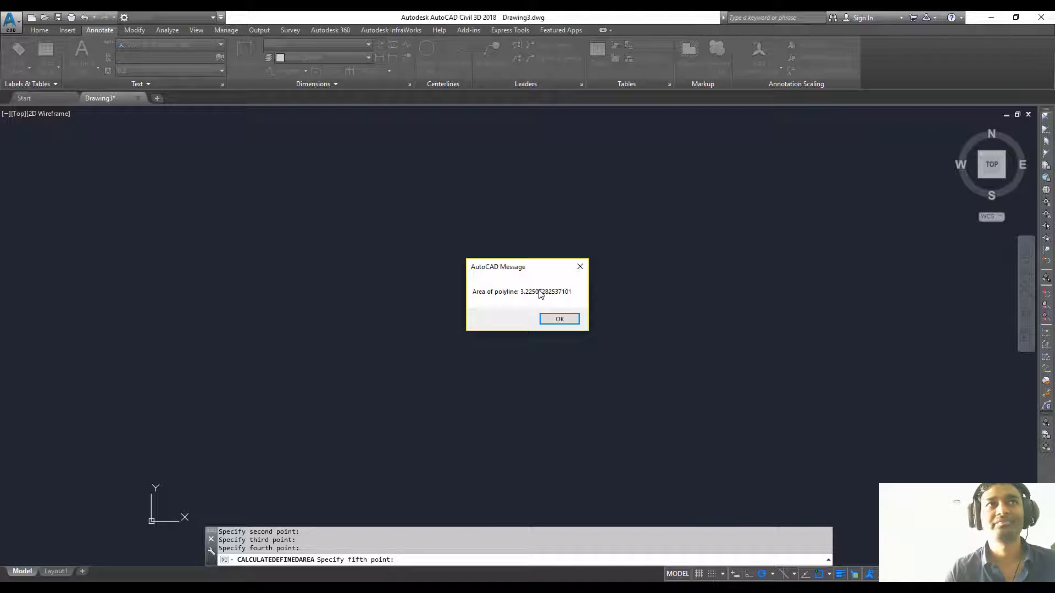
{"action": "left_click", "coordinate": [560, 319]}
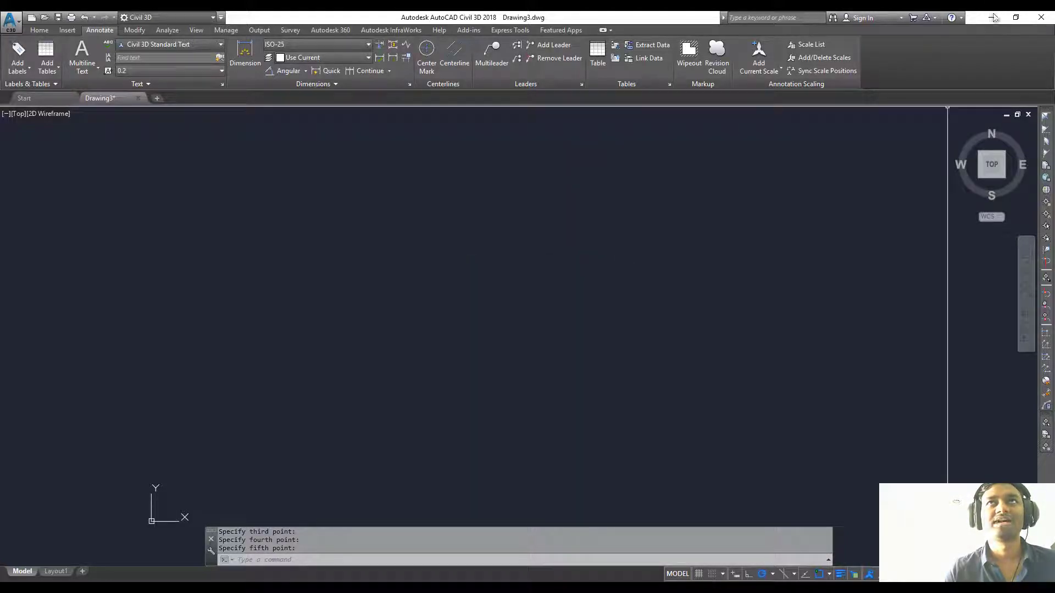